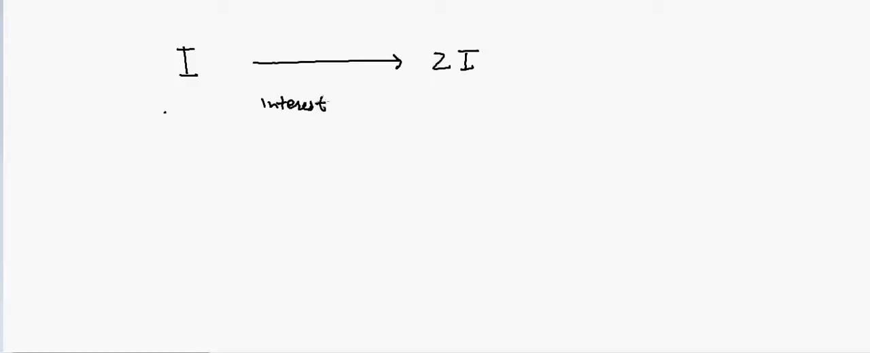
Handwrite 'rate = r' under the I-to-2I arrow and note 'Time = ?' on the sketch.
{"action": "type", "text": "rate = r"}
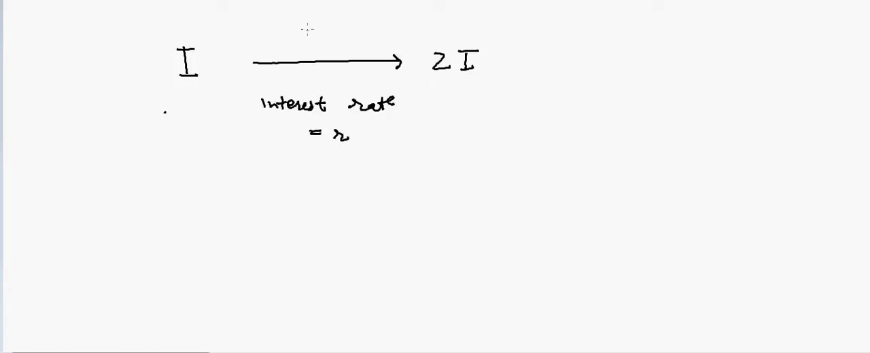
{"action": "type", "text": "Time = ?"}
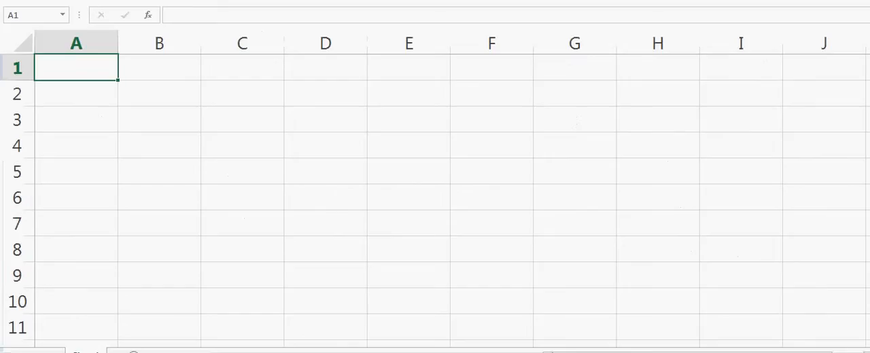
Enter the 'r (rate)' heading in B3 above the rates 2 to 5.
{"action": "left_click", "coordinate": [159, 120]}
{"action": "type", "text": "r"}
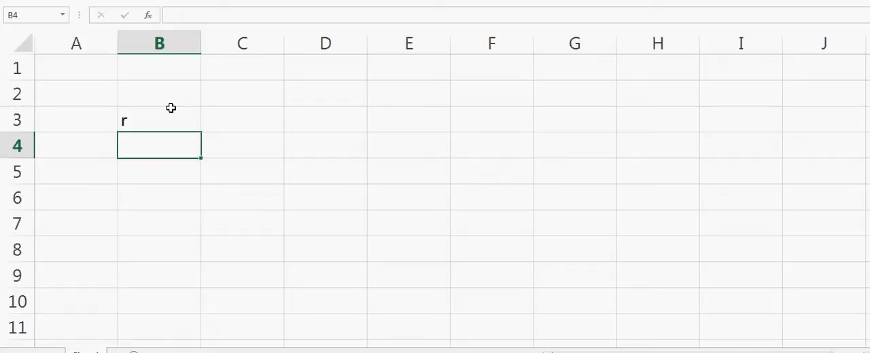
{"action": "type", "text": "2"}
{"action": "left_click", "coordinate": [159, 224]}
{"action": "type", "text": "5"}
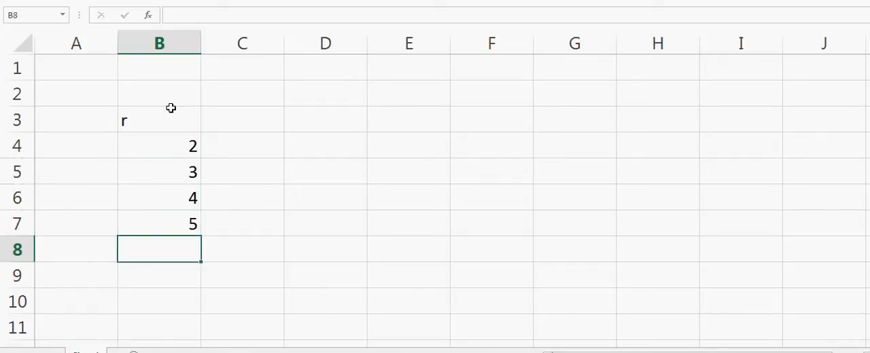
{"action": "left_click", "coordinate": [159, 120]}
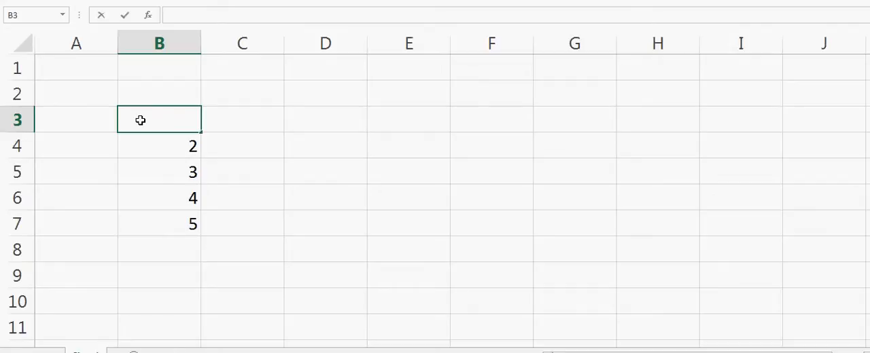
{"action": "type", "text": "r (rate"}
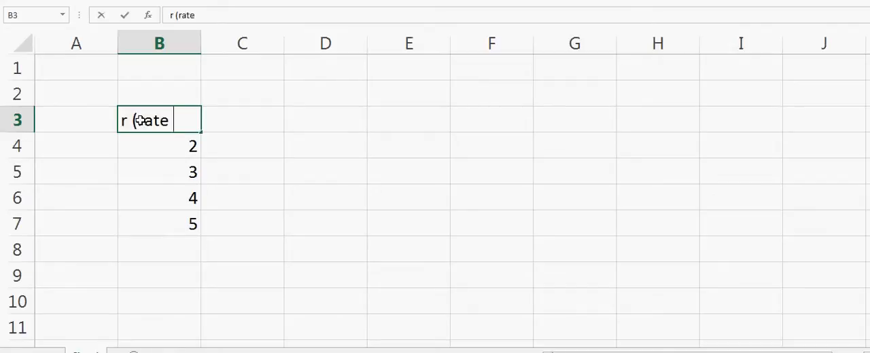
{"action": "key", "text": "Enter"}
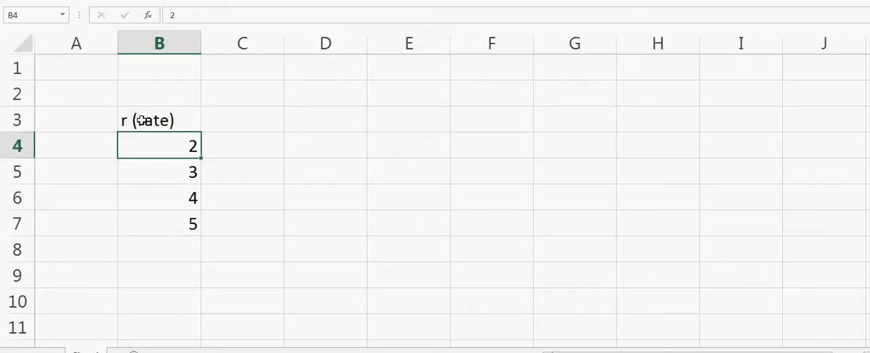
Add the 'time' heading in C3 and begin a formula in C4.
{"action": "left_click", "coordinate": [242, 119]}
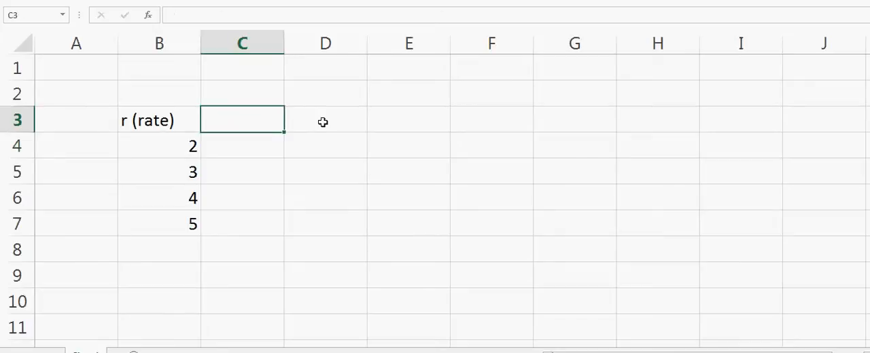
{"action": "type", "text": "time"}
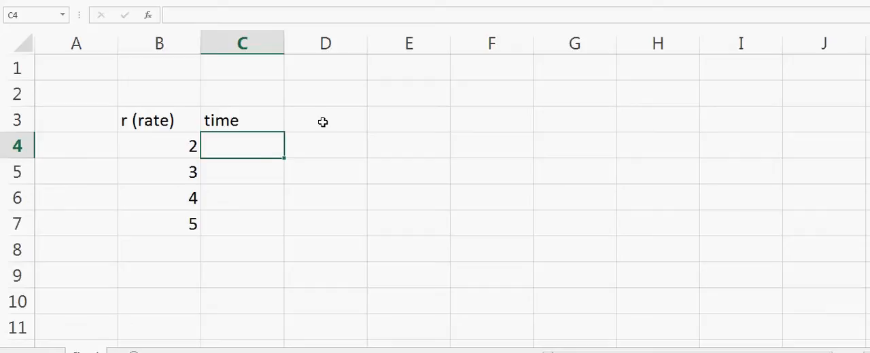
{"action": "type", "text": "="}
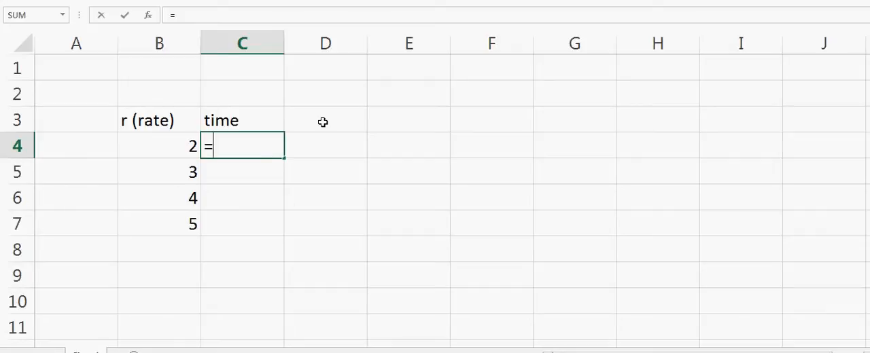
Enter =LOG(2)/(LOG(1+B4/100)) in C4 (35.0028) and fill it down column C.
{"action": "type", "text": "log"}
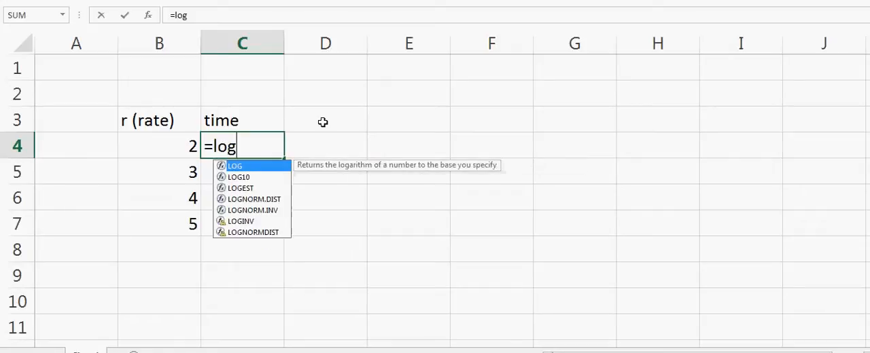
{"action": "type", "text": "(2)"}
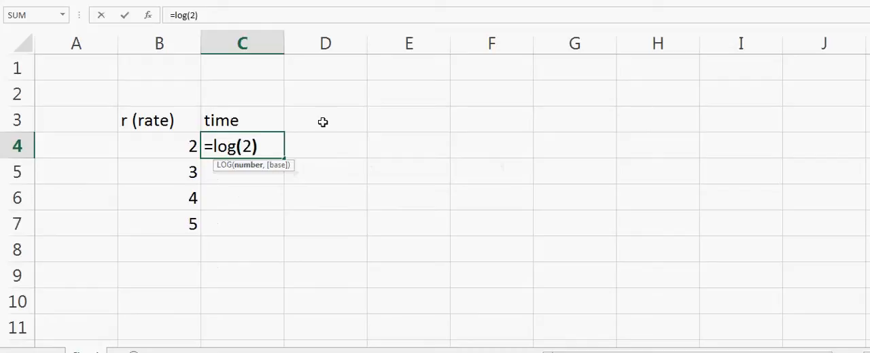
{"action": "type", "text": "/(lo"}
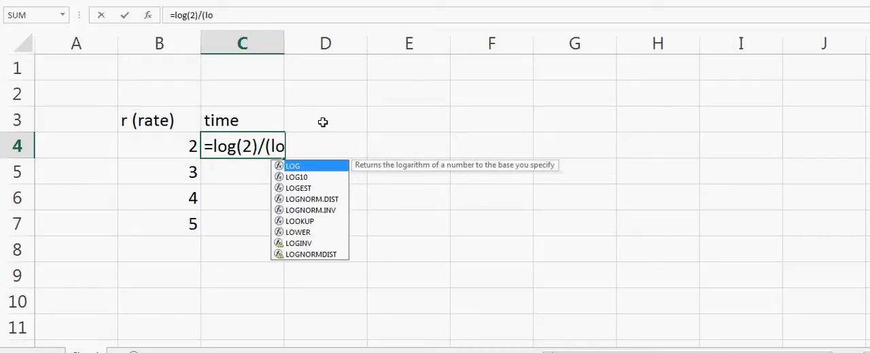
{"action": "type", "text": "g("}
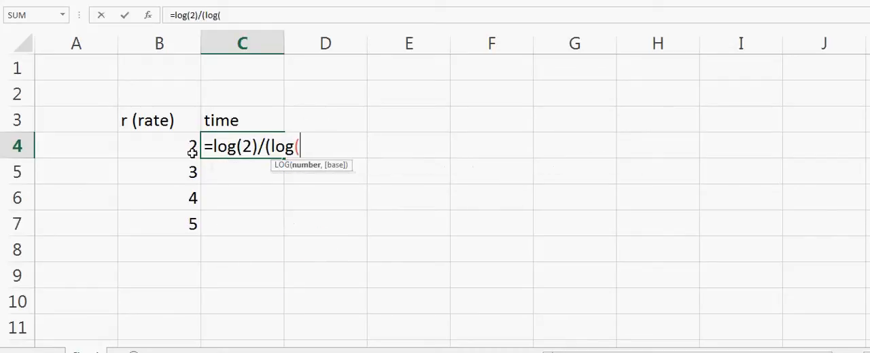
{"action": "type", "text": "1+B4/"}
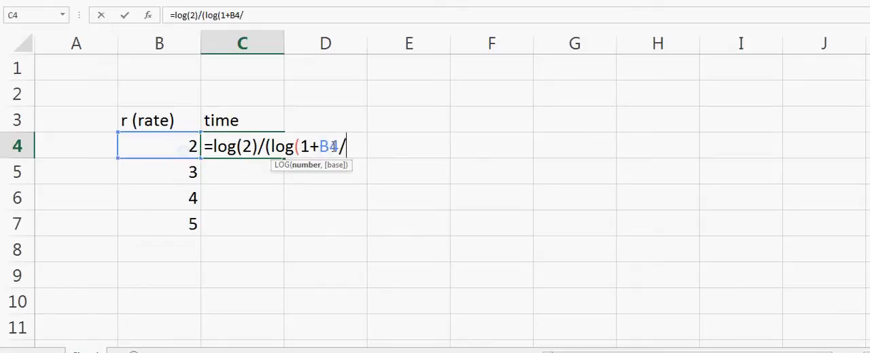
{"action": "type", "text": "100)"}
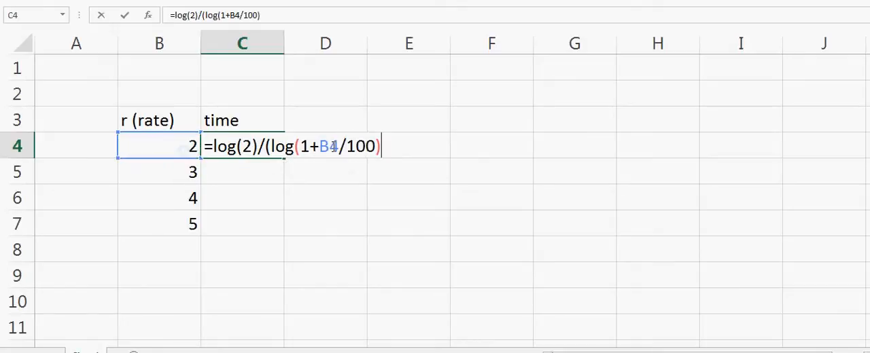
{"action": "type", "text": ")"}
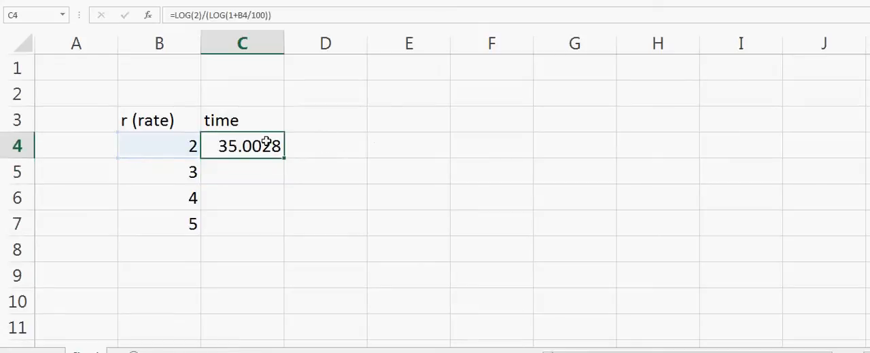
{"action": "mouse_move", "coordinate": [284, 161]}
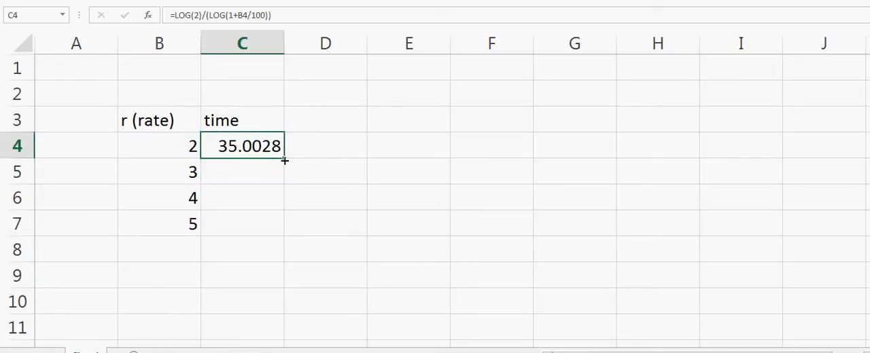
{"action": "left_click_drag", "start_coordinate": [284, 160], "coordinate": [281, 236]}
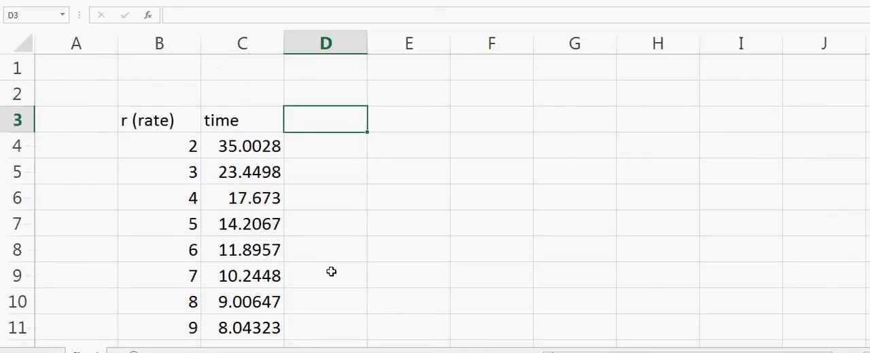
Add a 'time x r' column with =B4*C4 filled down, giving 70.0056 to 73.0607.
{"action": "type", "text": "time x r"}
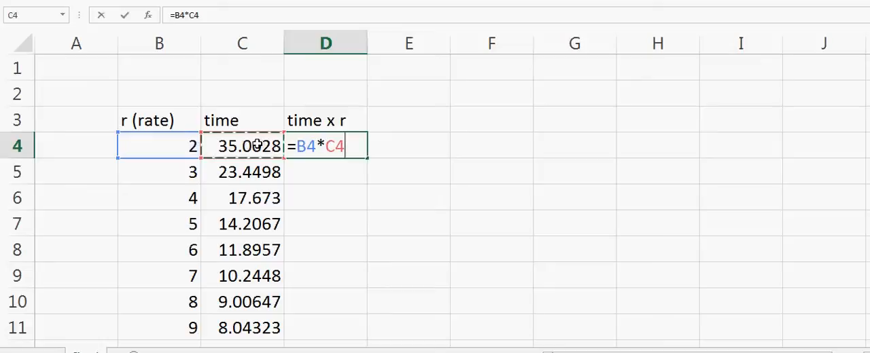
{"action": "key", "text": "Enter"}
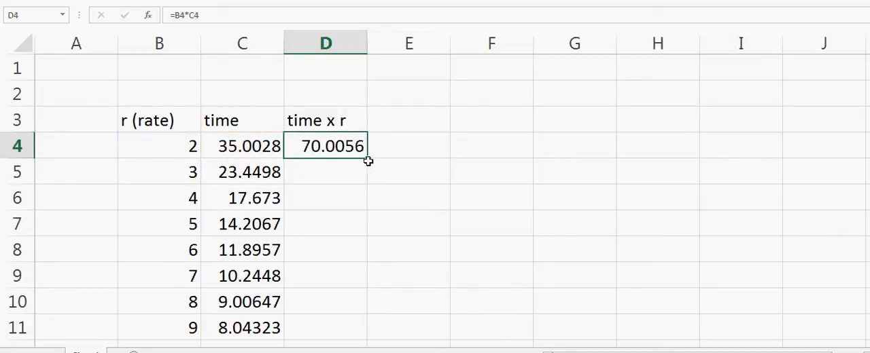
{"action": "mouse_move", "coordinate": [368, 159]}
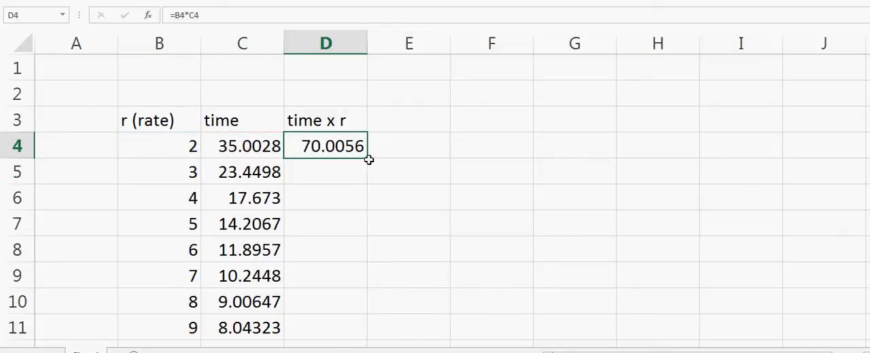
{"action": "left_click_drag", "start_coordinate": [365, 156], "coordinate": [364, 262]}
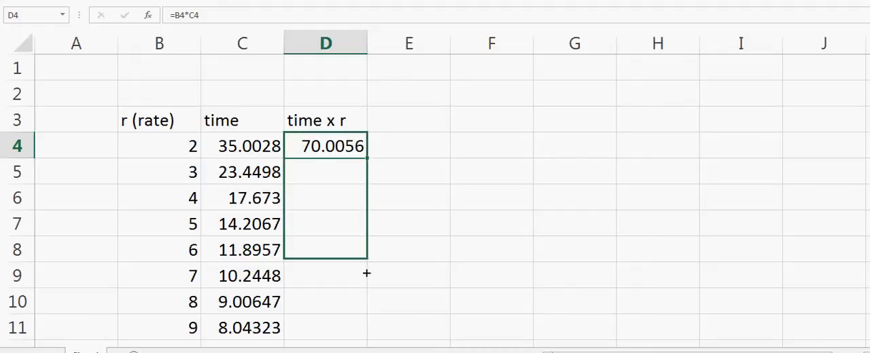
{"action": "scroll", "scroll_direction": "down", "scroll_amount": 3}
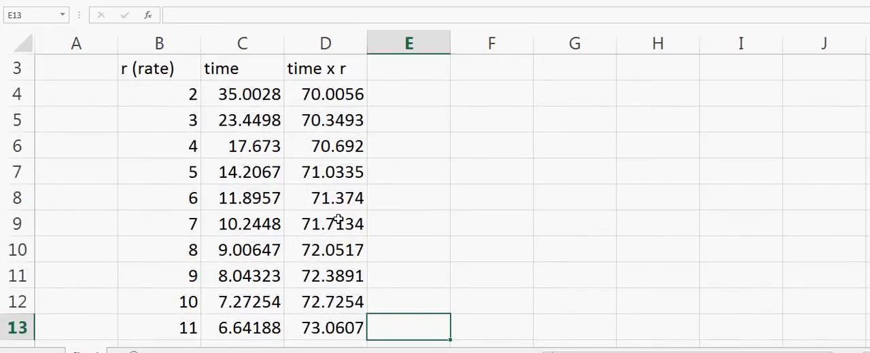
{"action": "mouse_move", "coordinate": [405, 110]}
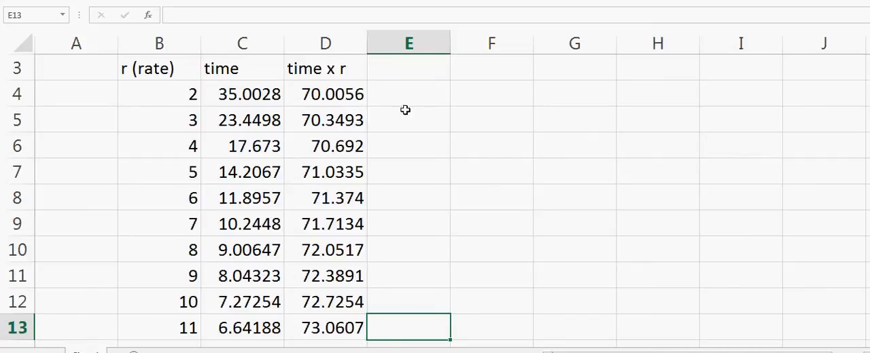
{"action": "mouse_move", "coordinate": [446, 77]}
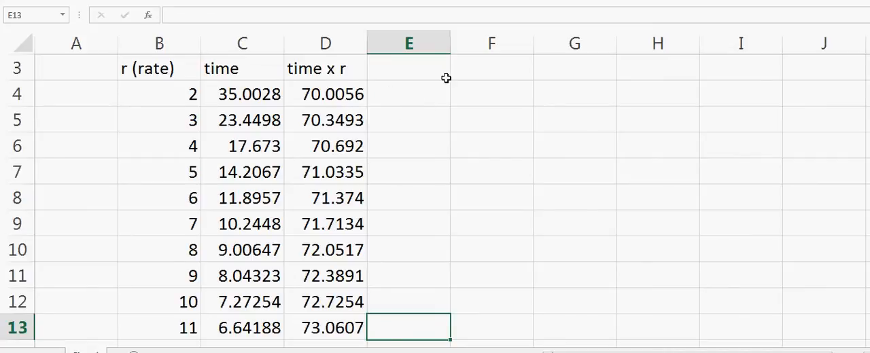
{"action": "left_click", "coordinate": [491, 68]}
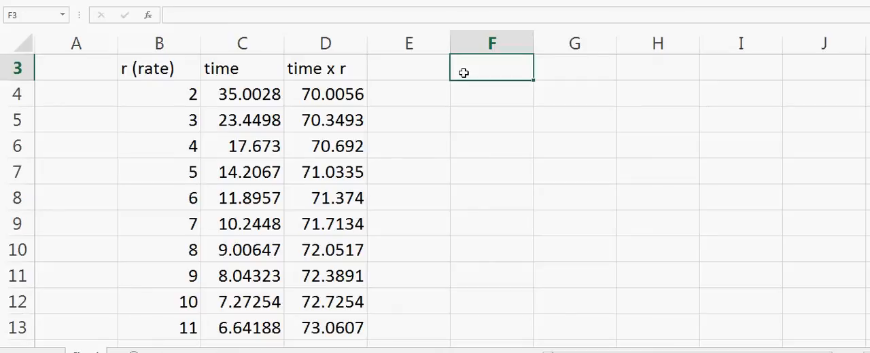
Fill column F with 72s, head G 'time', and enter =F4/B4 in G4, giving 36.
{"action": "type", "text": "70"}
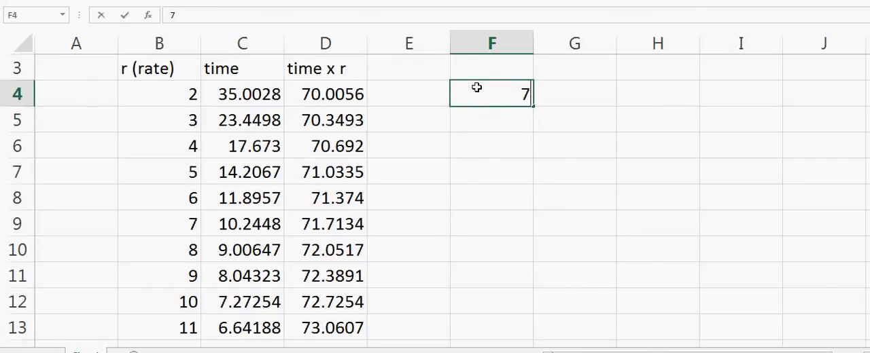
{"action": "type", "text": "2"}
{"action": "left_click", "coordinate": [575, 94]}
{"action": "type", "text": "="}
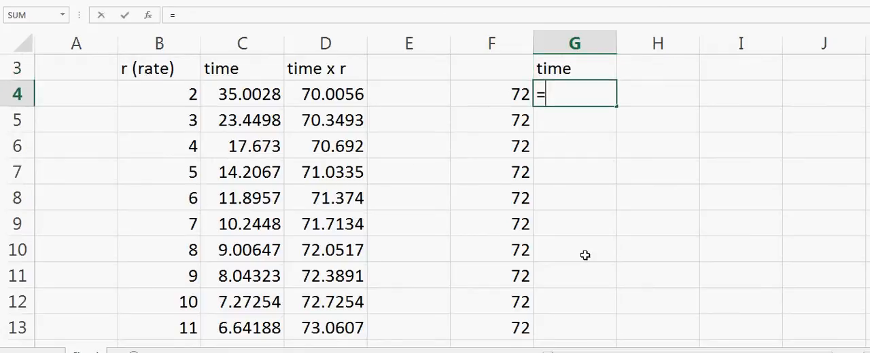
{"action": "type", "text": "F4/"}
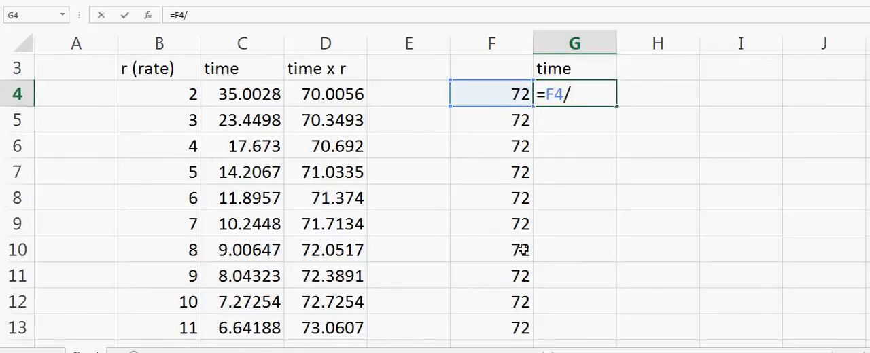
{"action": "key", "text": "Enter"}
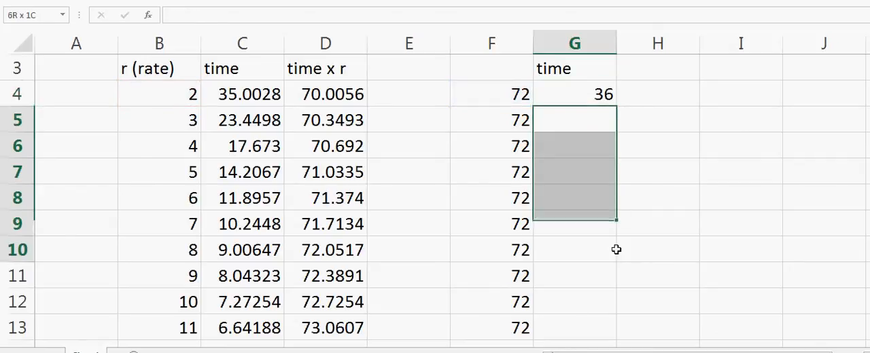
Inspect the 72 constant and compare column C LOG-based times with column G 72/r values.
{"action": "left_click", "coordinate": [574, 93]}
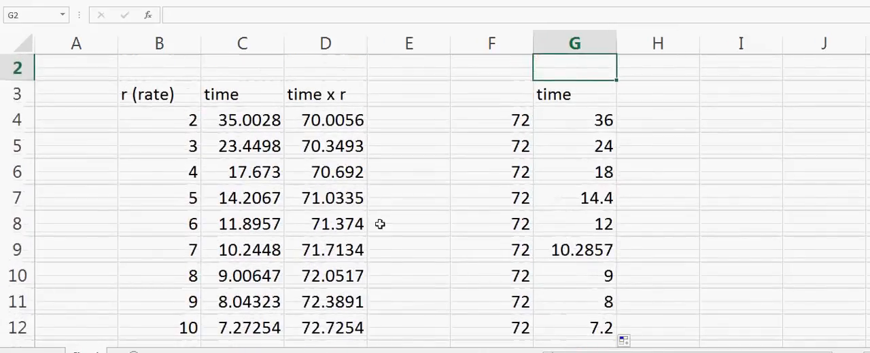
{"action": "left_click", "coordinate": [492, 145]}
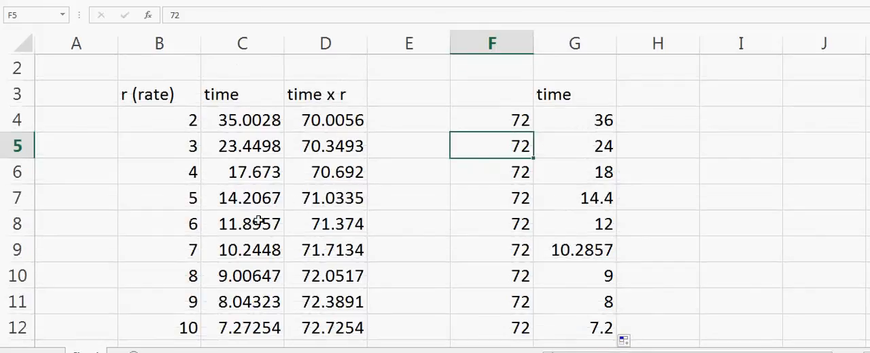
{"action": "left_click", "coordinate": [242, 223]}
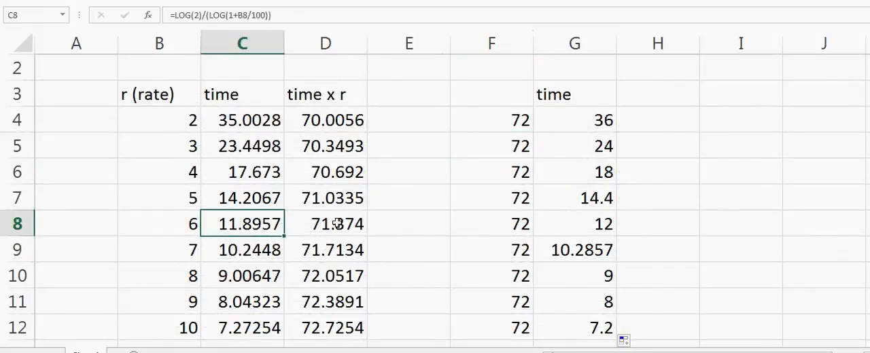
{"action": "left_click", "coordinate": [574, 224]}
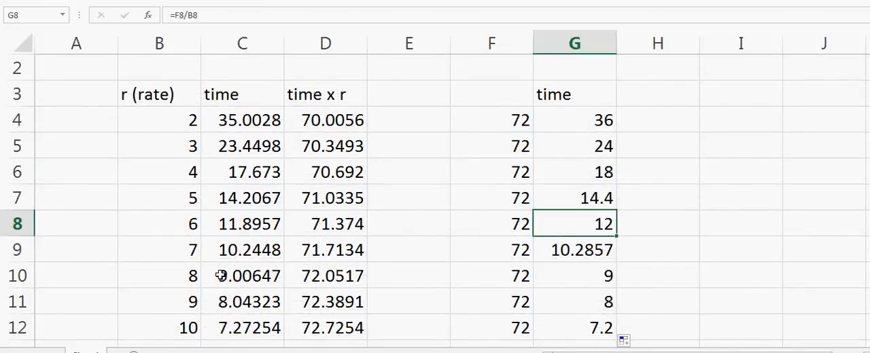
{"action": "left_click", "coordinate": [241, 249]}
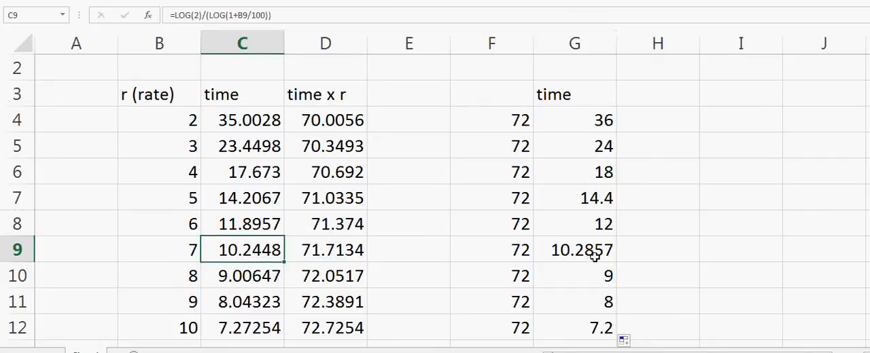
{"action": "left_click", "coordinate": [577, 250]}
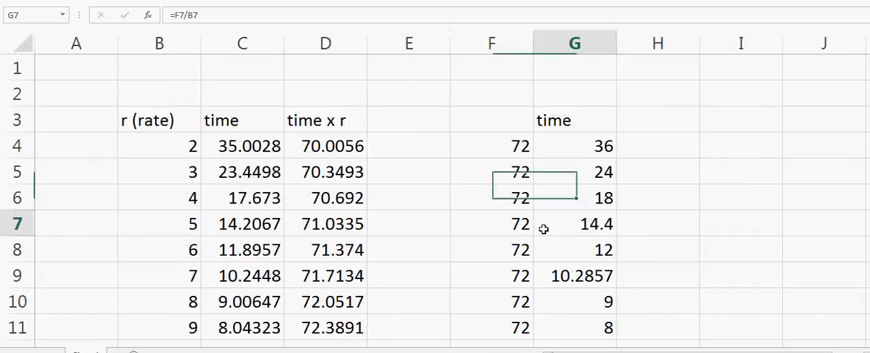
{"action": "left_click", "coordinate": [574, 224]}
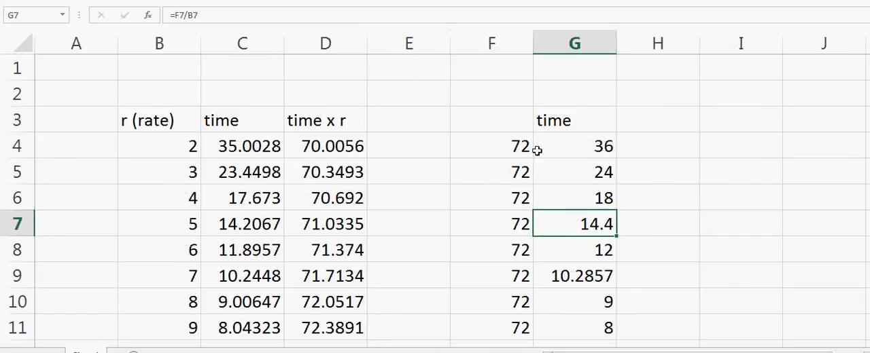
{"action": "mouse_move", "coordinate": [569, 152]}
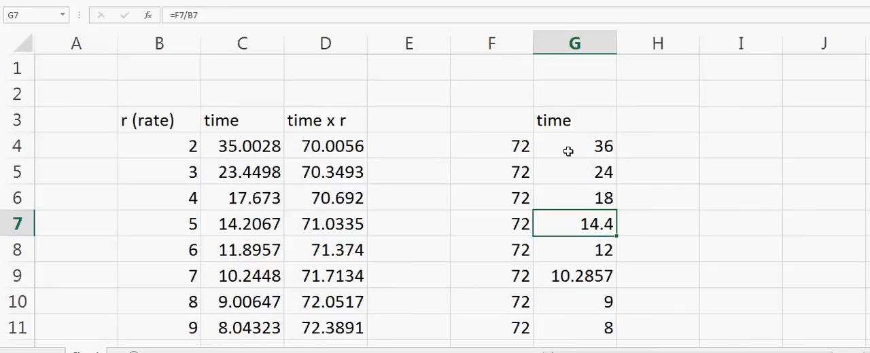
{"action": "mouse_move", "coordinate": [363, 198]}
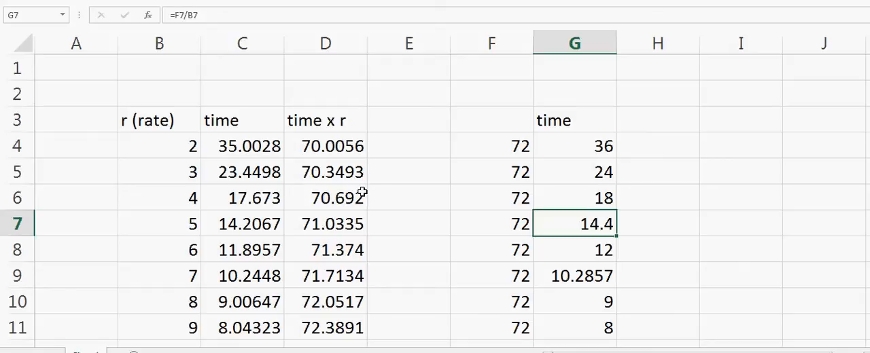
{"action": "mouse_move", "coordinate": [307, 281]}
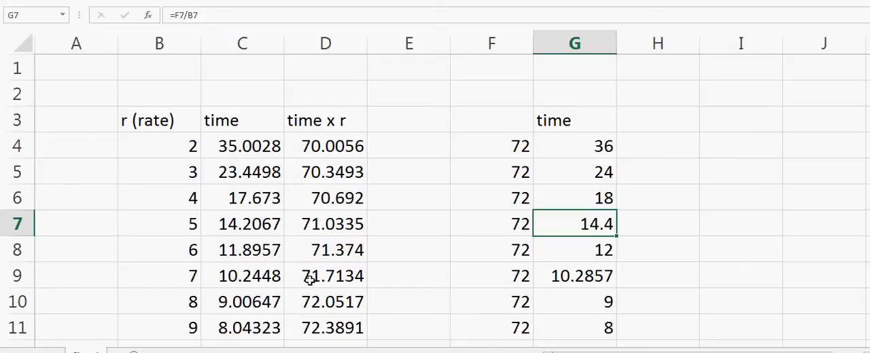